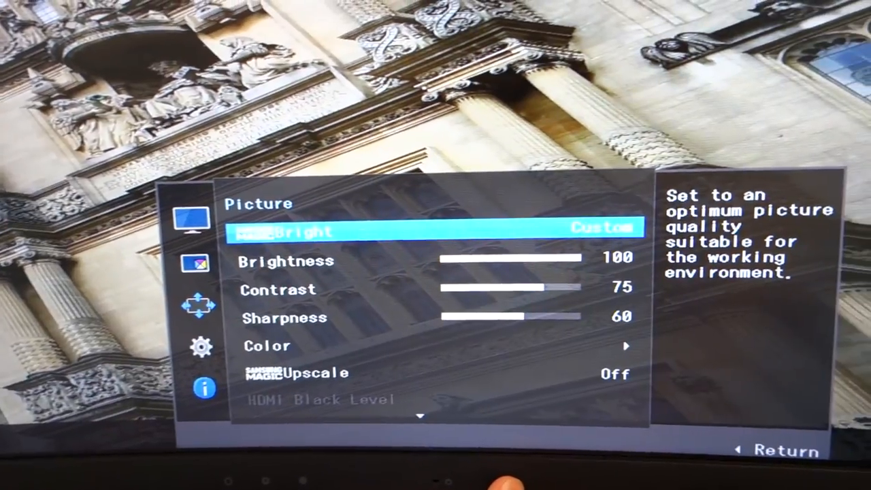
Move the Picture menu highlight from MagicBright down to Sharpness, currently 60
key(Down)
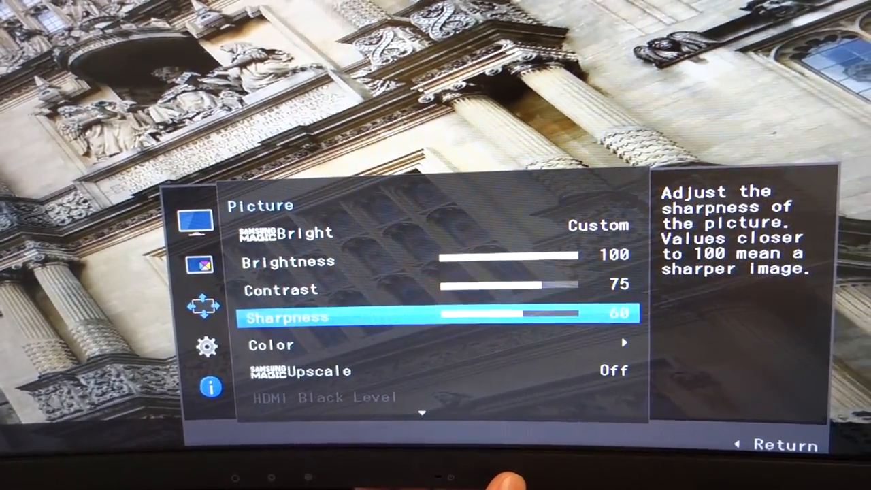